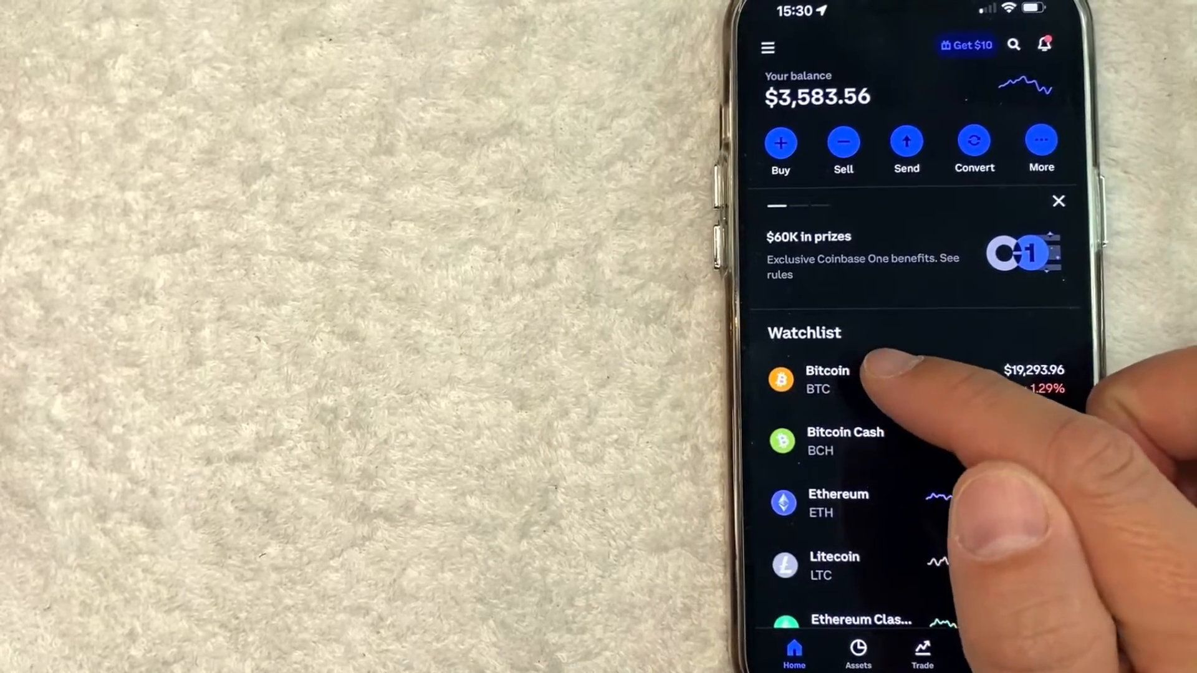
Open Bitcoin from the Watchlist, then its 0.01548595 BTC primary balance page.
click(827, 379)
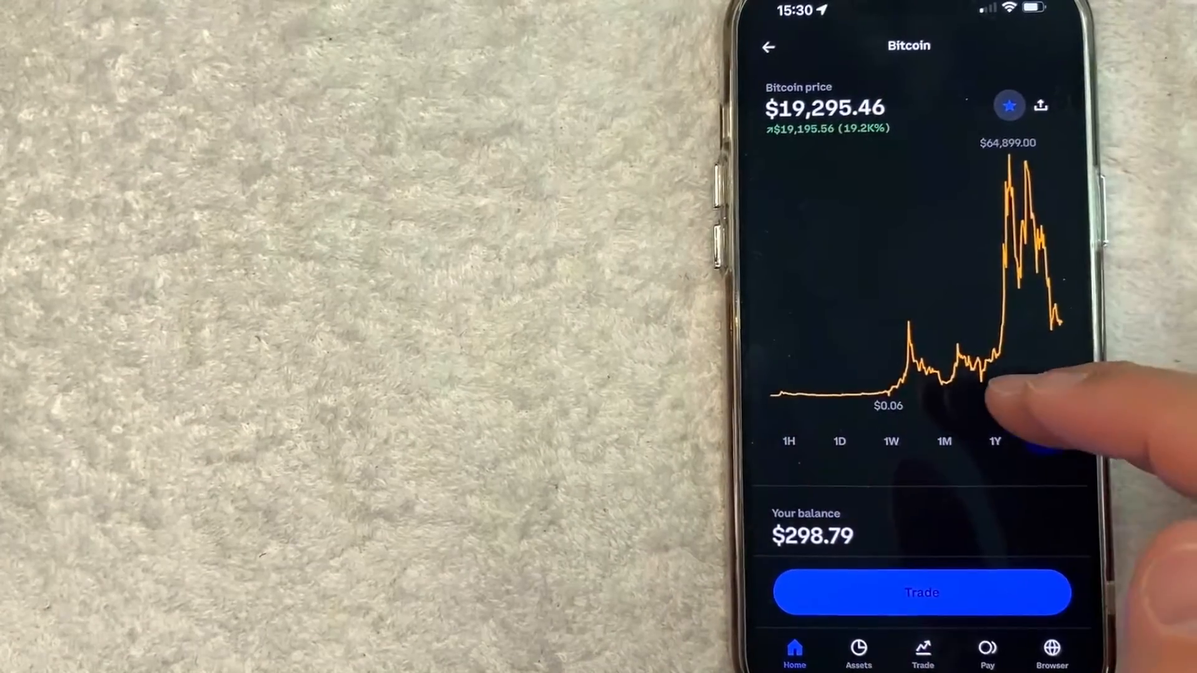
click(1045, 441)
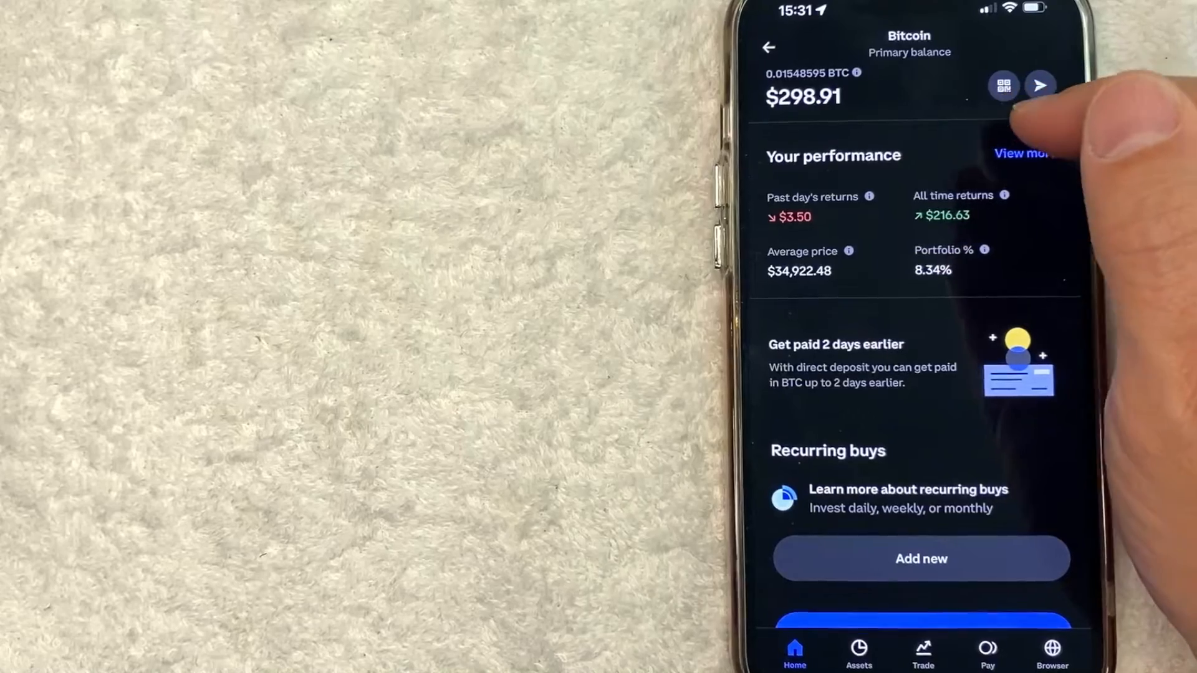
Copy the Coinbase BTC receive address, then switch to Cash App's Bitcoin page.
click(1002, 85)
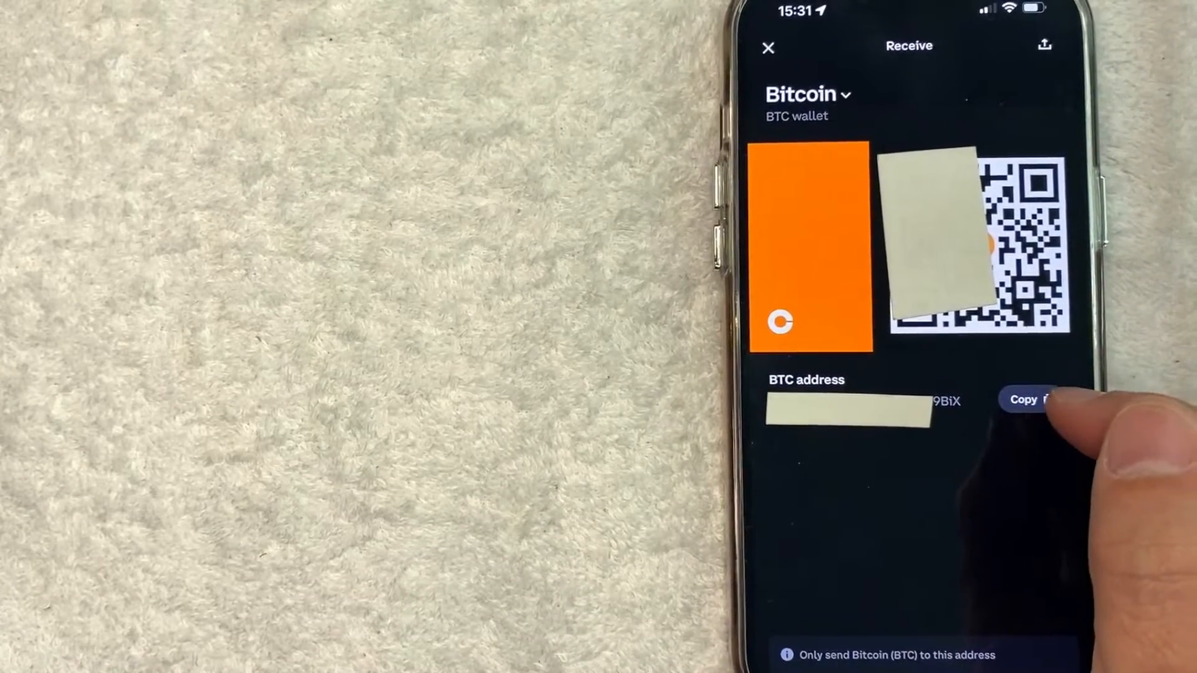
click(1037, 399)
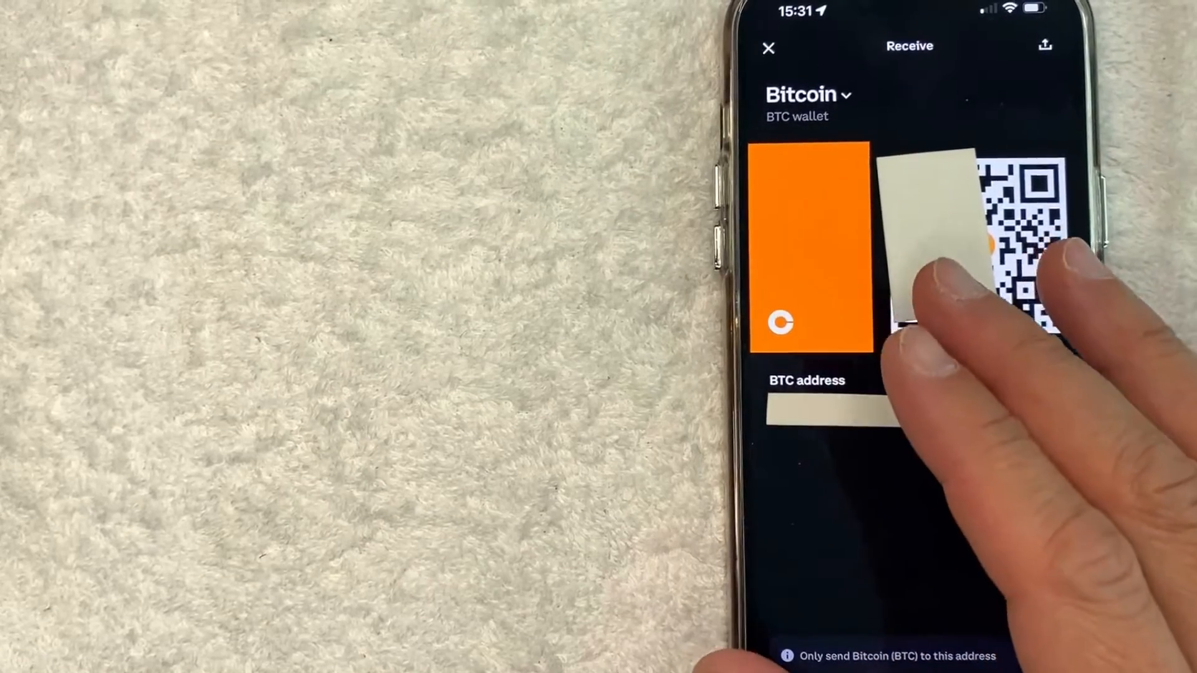
click(847, 415)
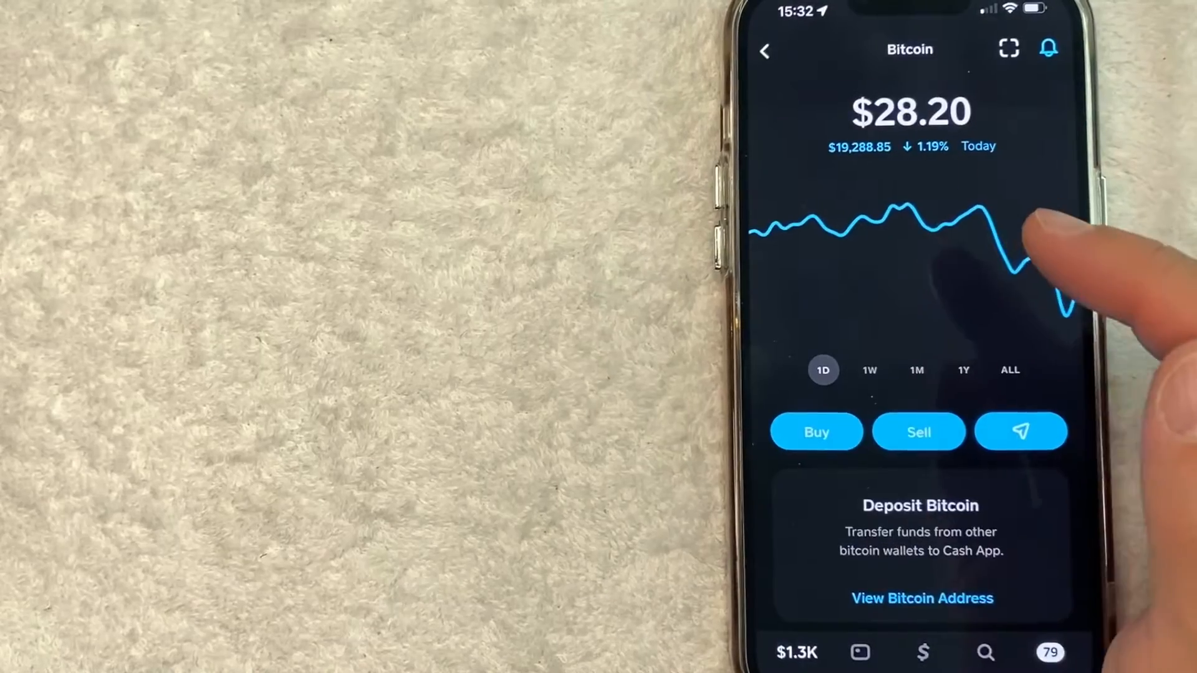
View the 1Y and ALL Bitcoin charts, then start a Bitcoin send.
click(963, 370)
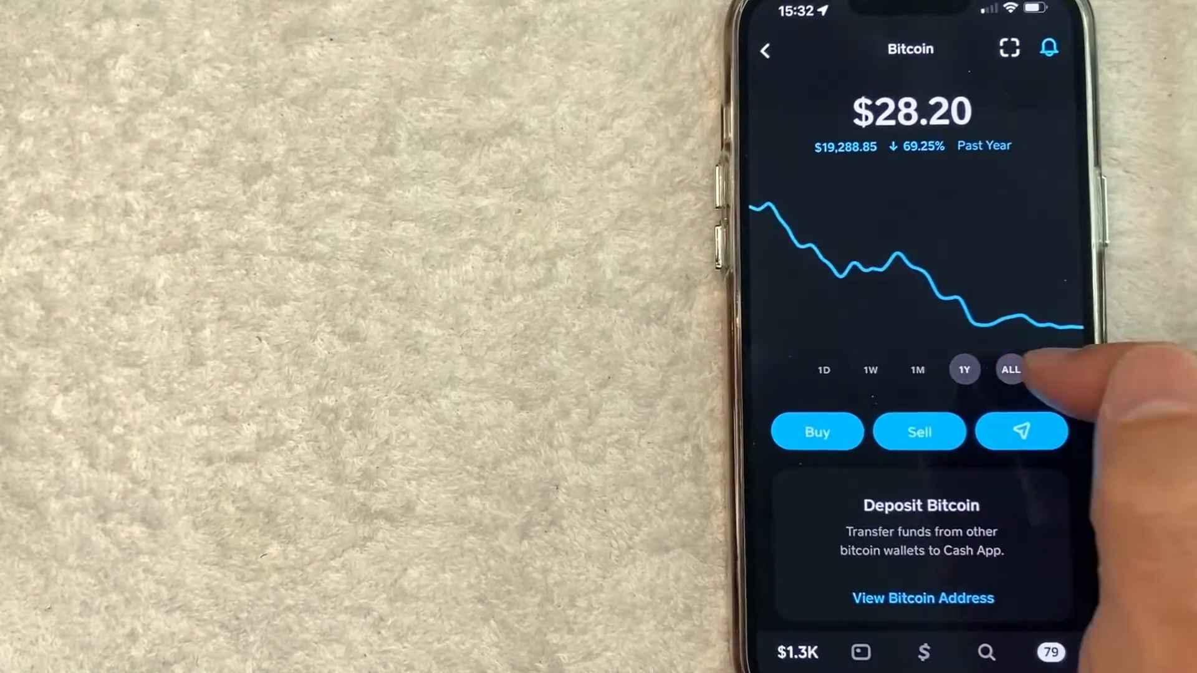
click(1010, 370)
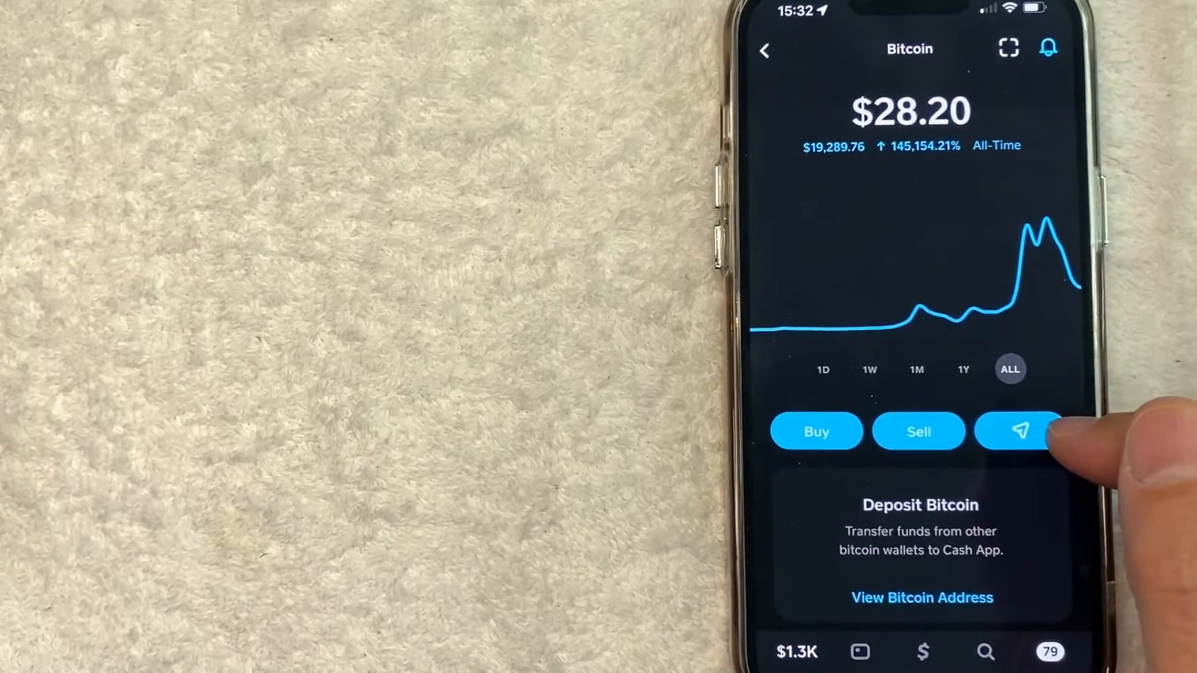
click(1020, 431)
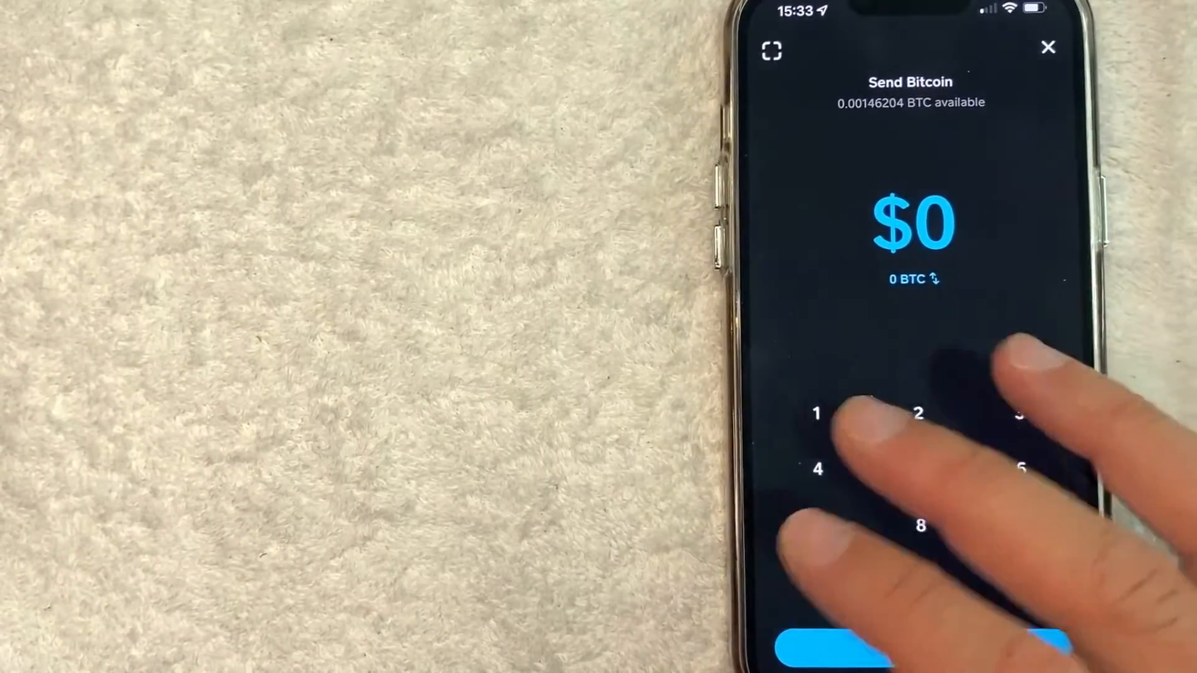
Enter a $1 Bitcoin amount and continue to the recipient.
click(816, 430)
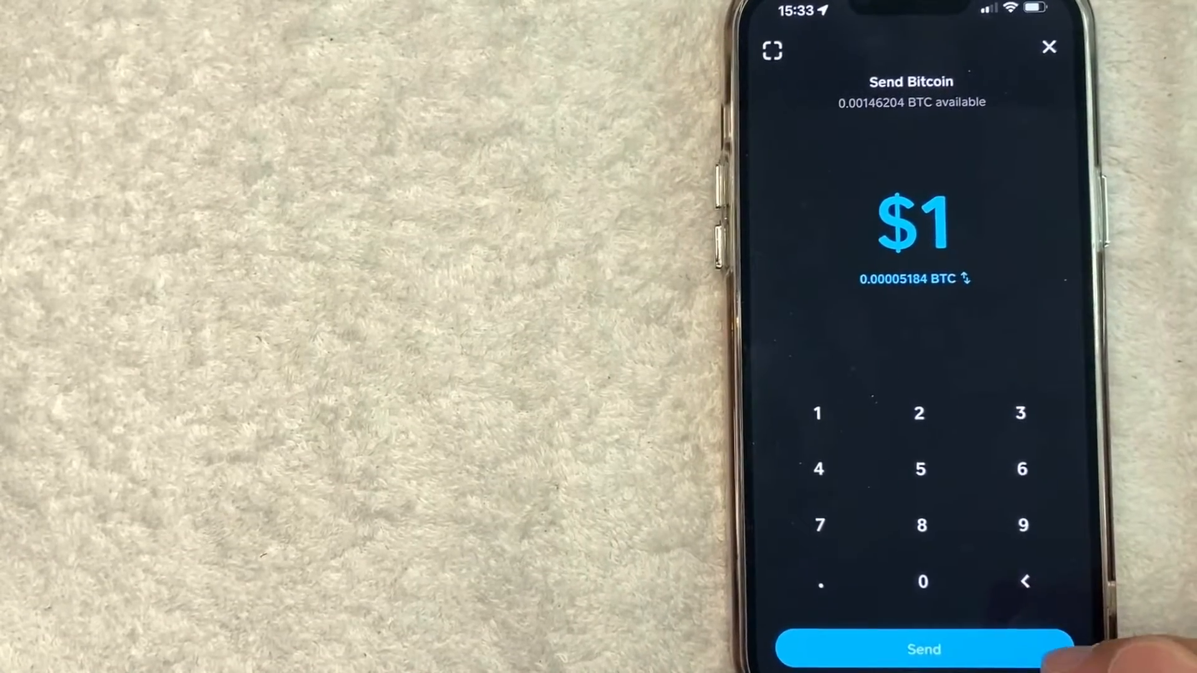
click(923, 649)
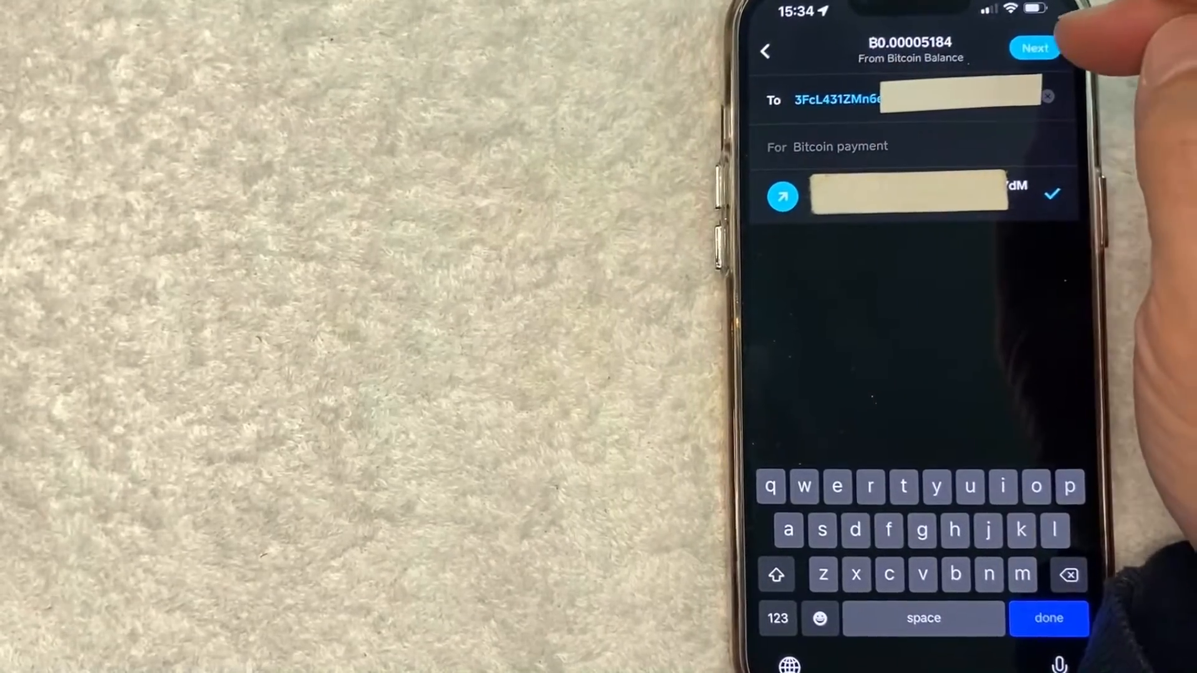
Pick Rush withdrawal speed ($1.11 fee, ~2 hours) and continue to confirmation.
click(1037, 48)
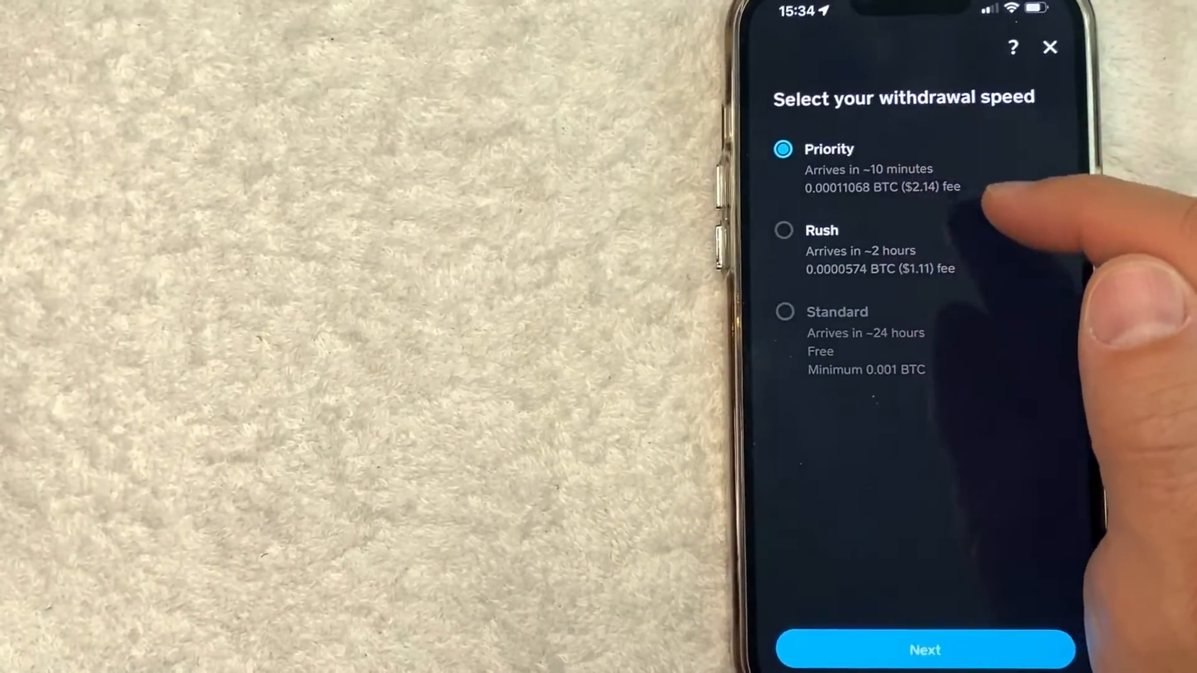
click(783, 231)
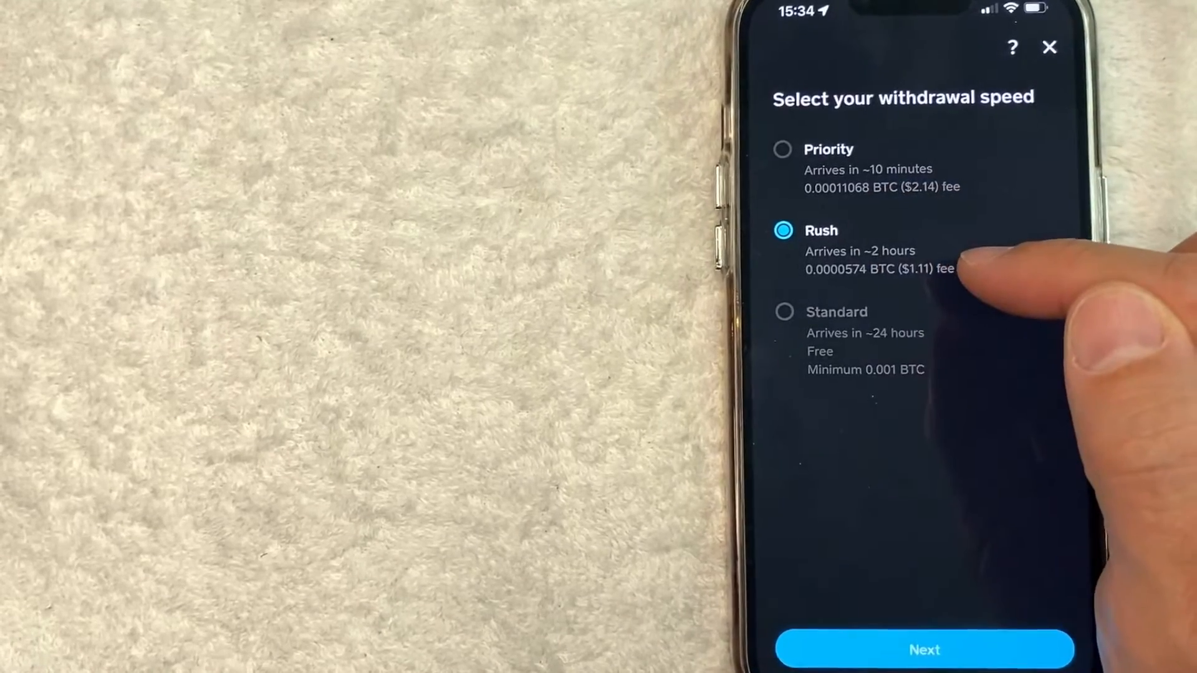
click(783, 312)
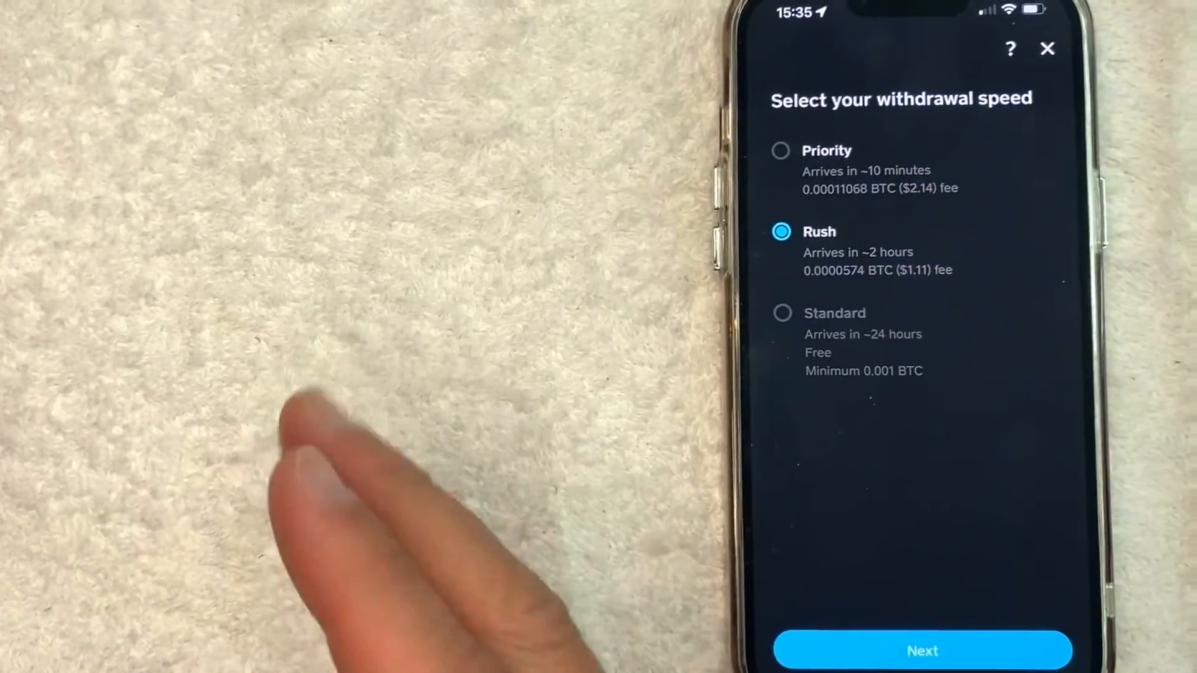
click(920, 652)
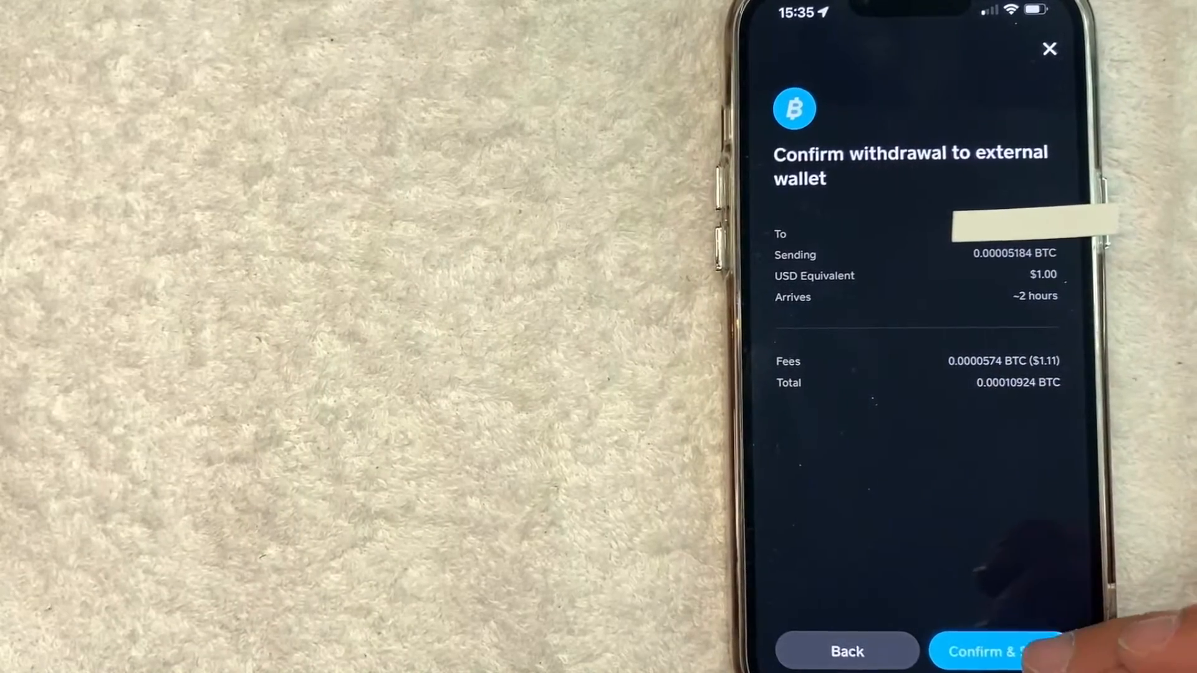
Confirm and send the 0.00005184 BTC ($1.00) withdrawal.
click(995, 652)
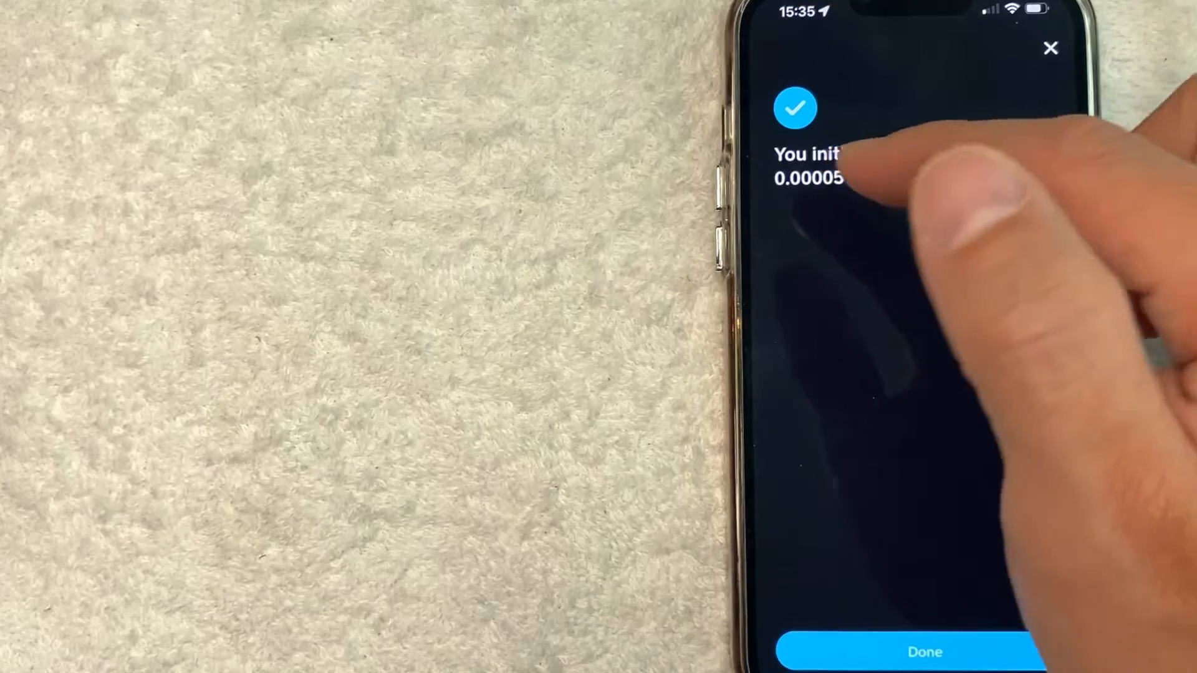